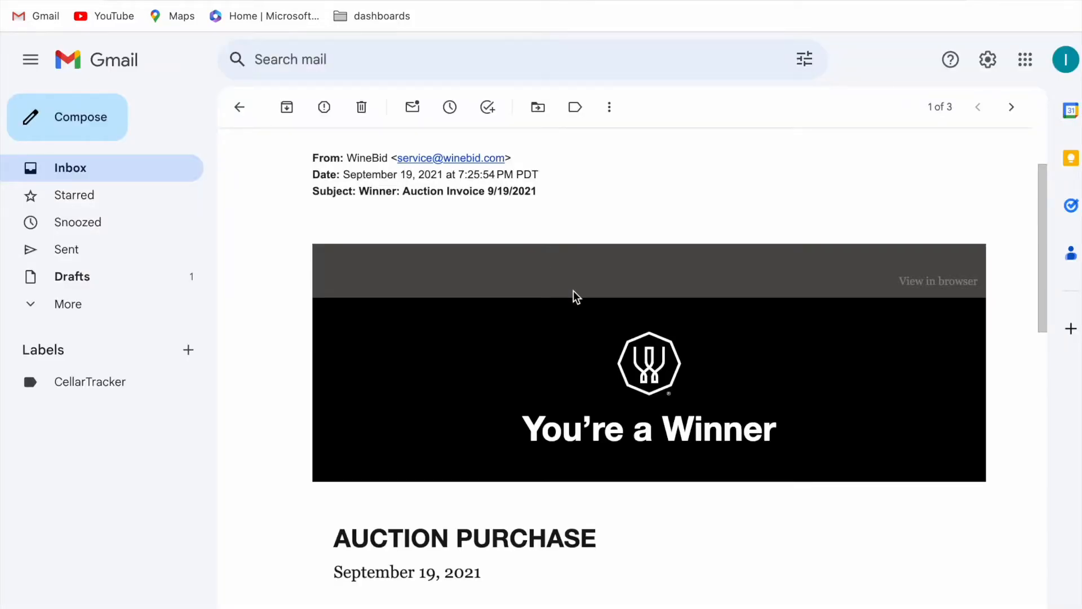
Step: Scroll through the WineBid auction invoice email to review the listed wines
scroll(down, 3)
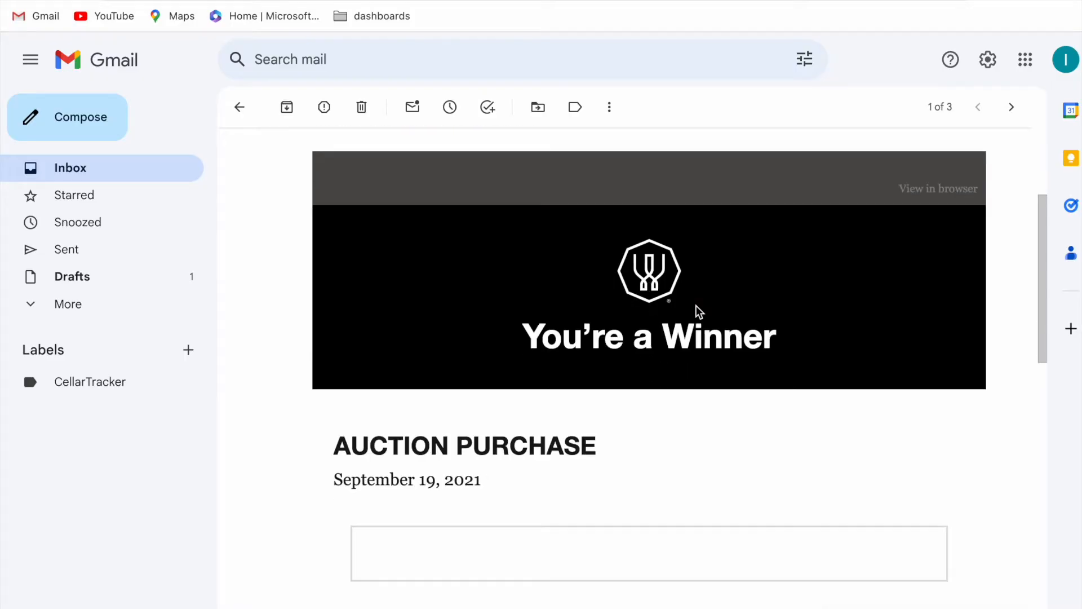
scroll(down, 3)
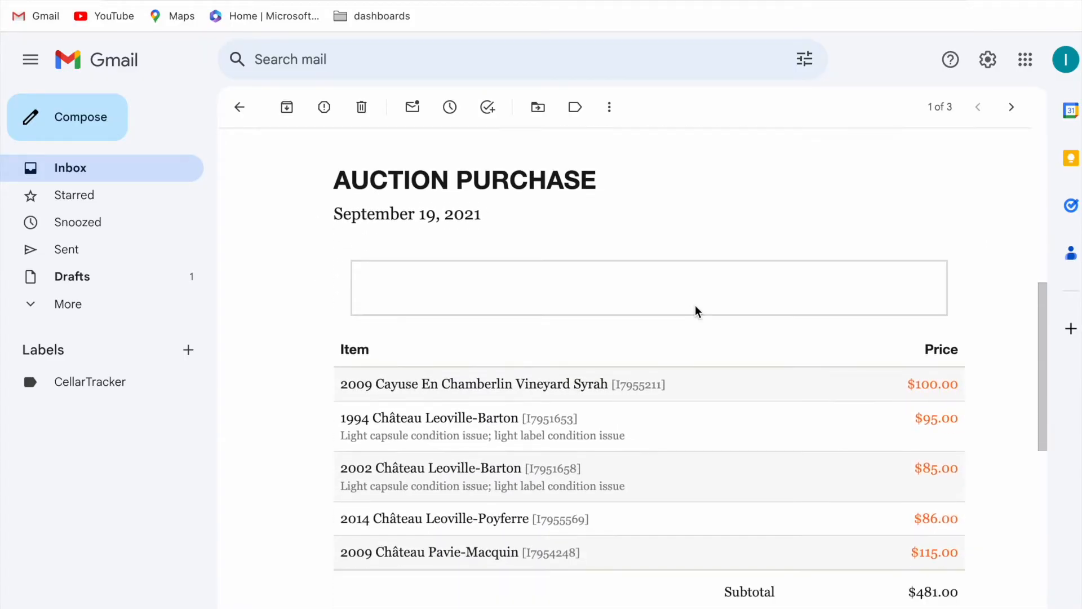
scroll(down, 3)
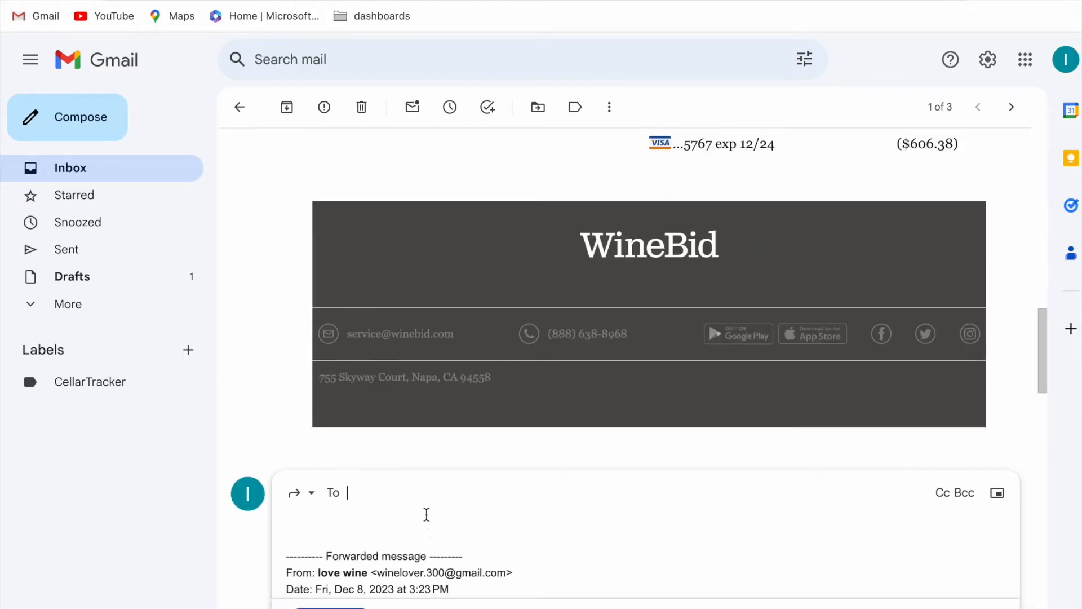
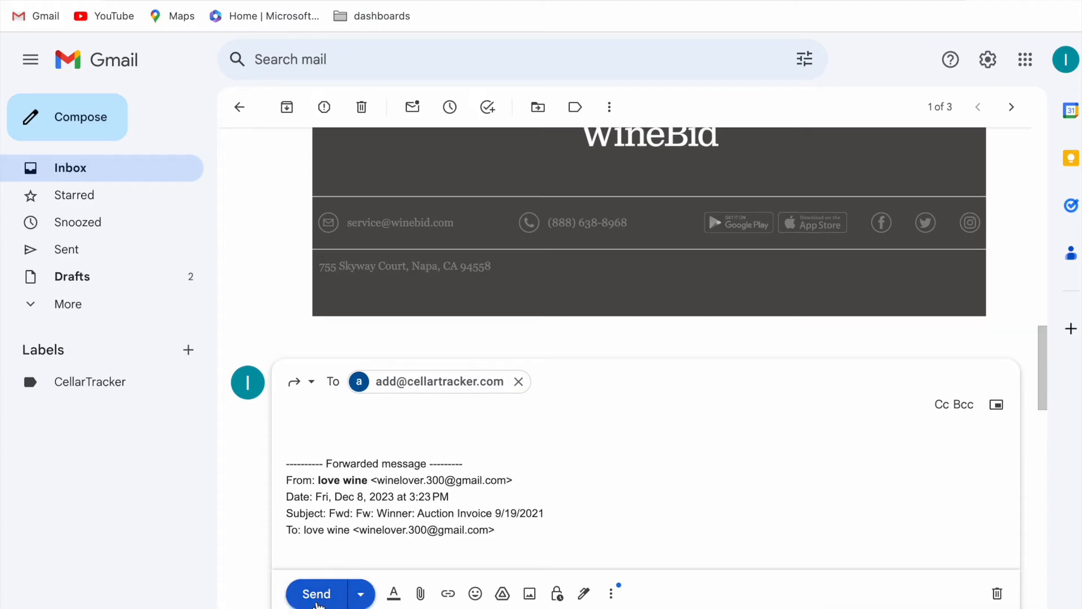
click(316, 594)
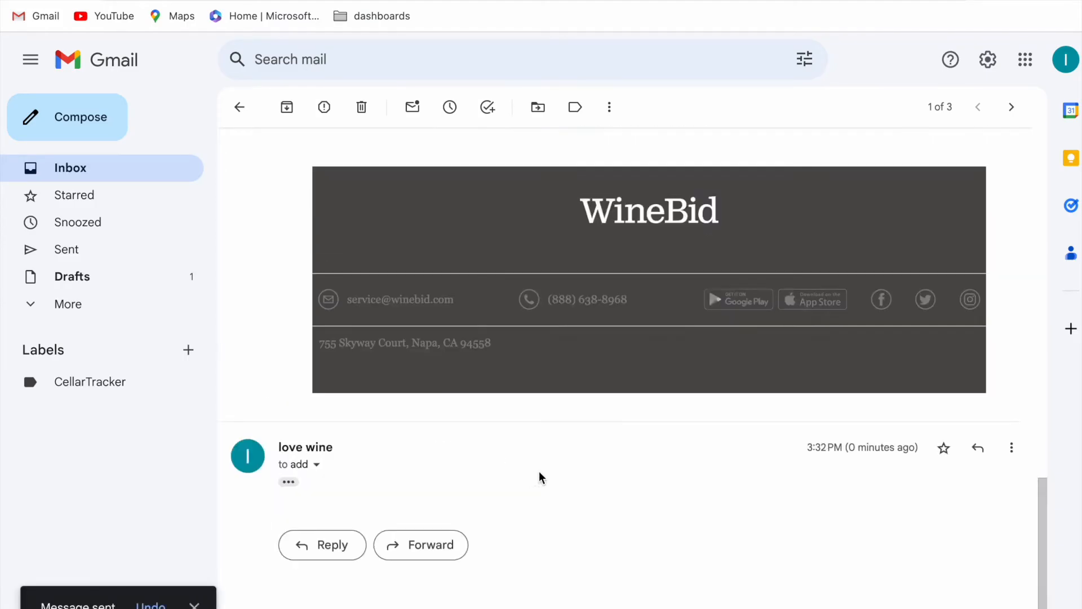
mouse_move(351, 373)
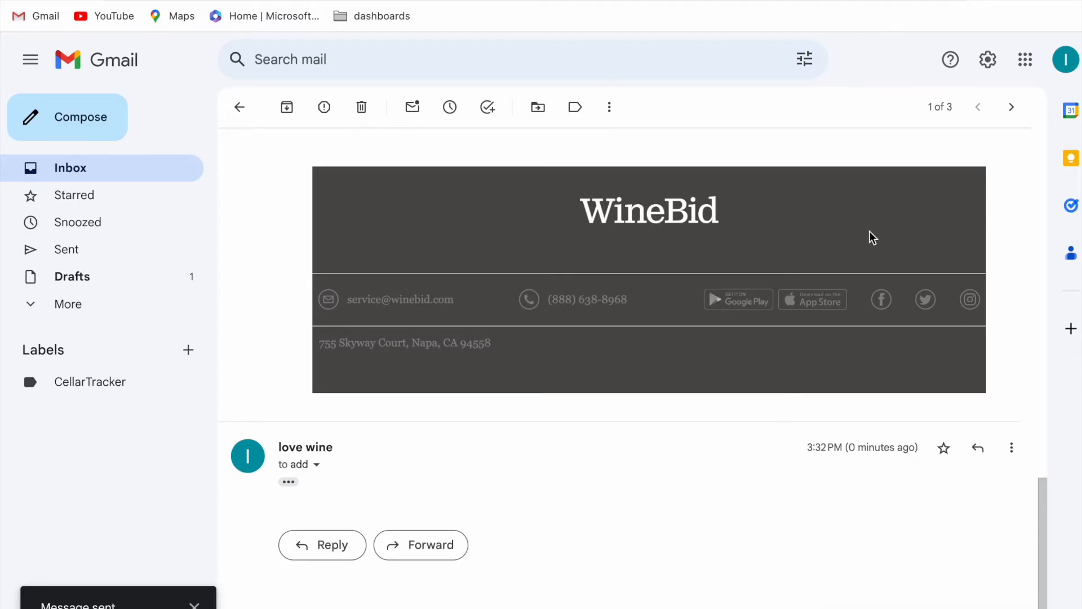
mouse_move(90, 168)
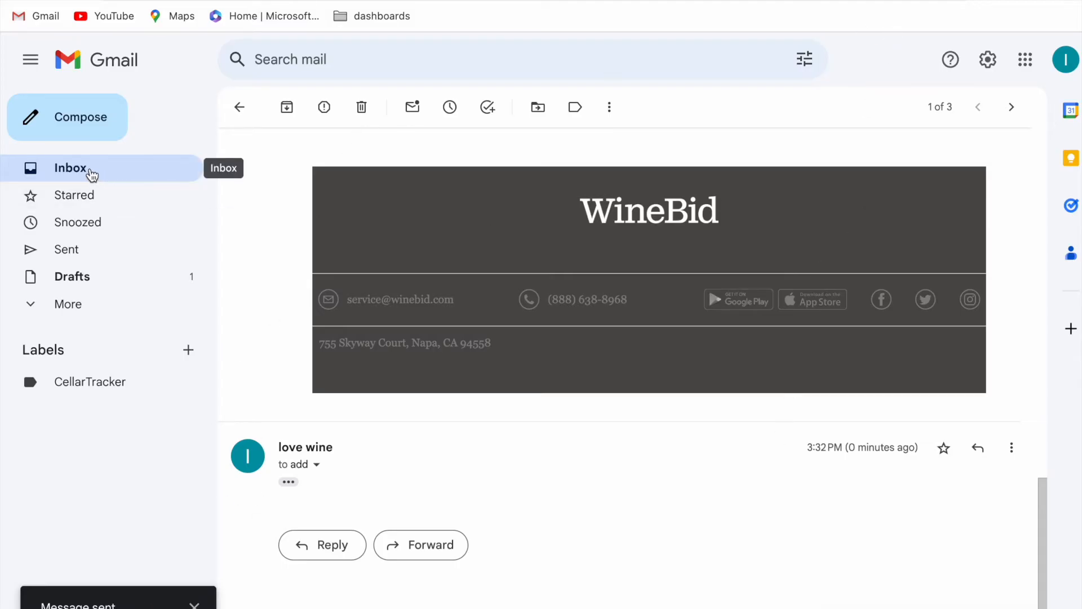
Step: From the inbox, use CellarTracker's 'Success! Your wines have been added' reply to reach Confirm New Wines
click(69, 168)
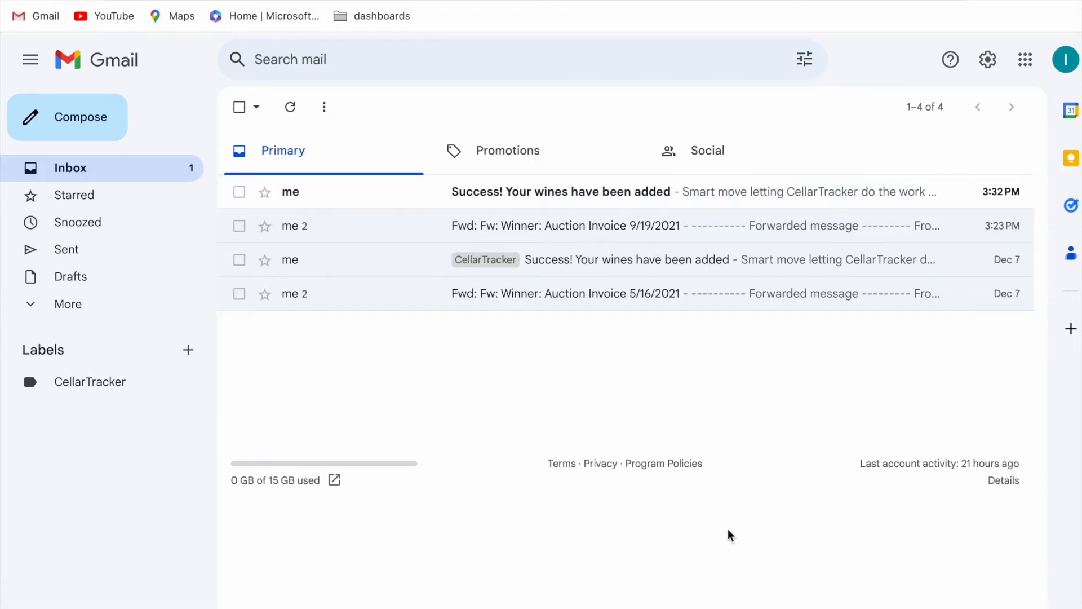
mouse_move(789, 395)
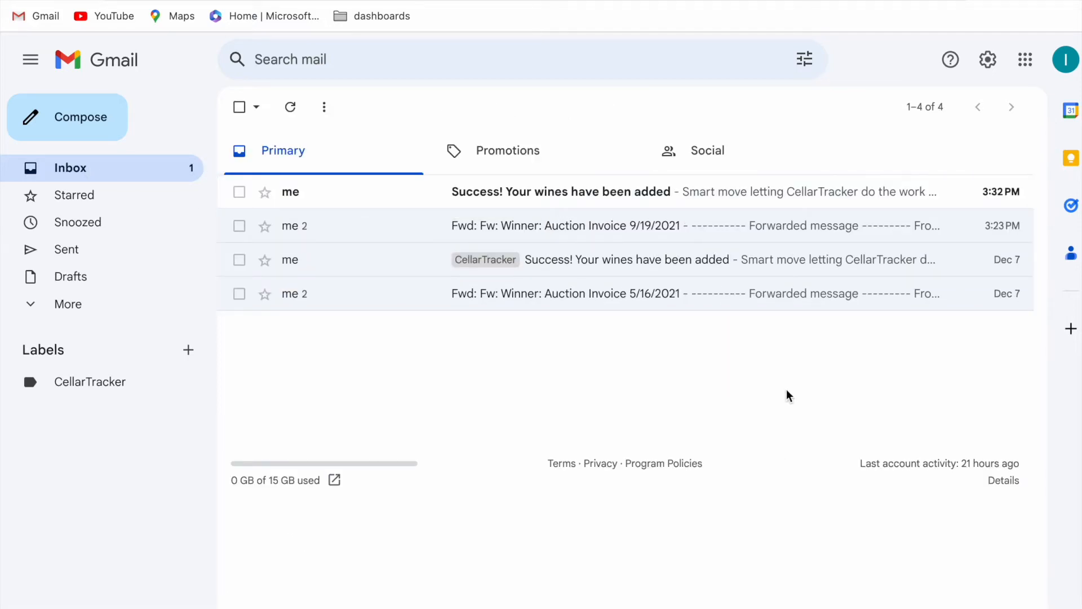
click(562, 192)
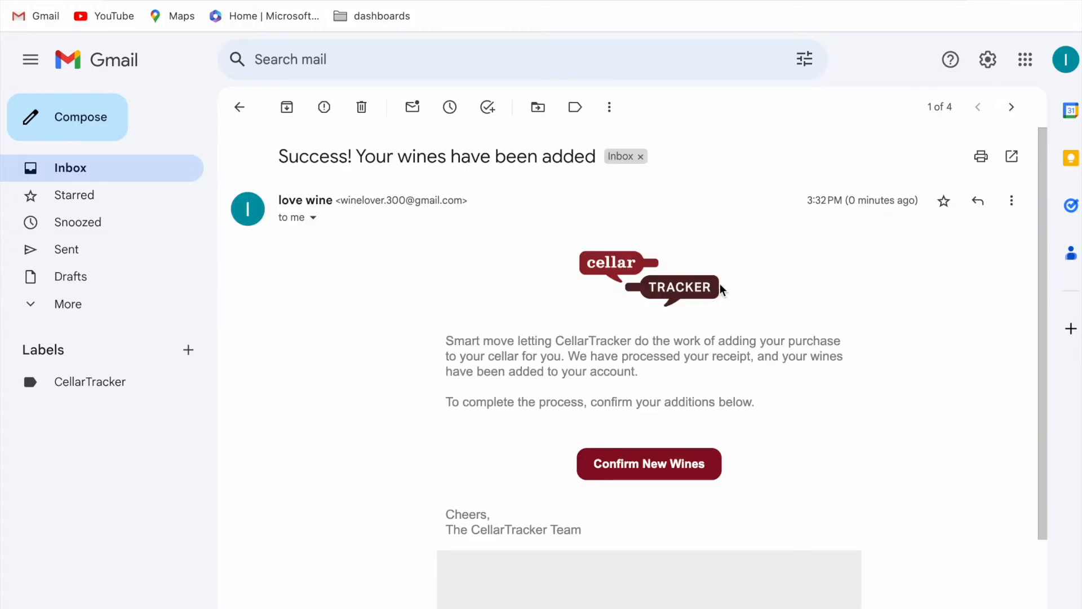
scroll(down, 3)
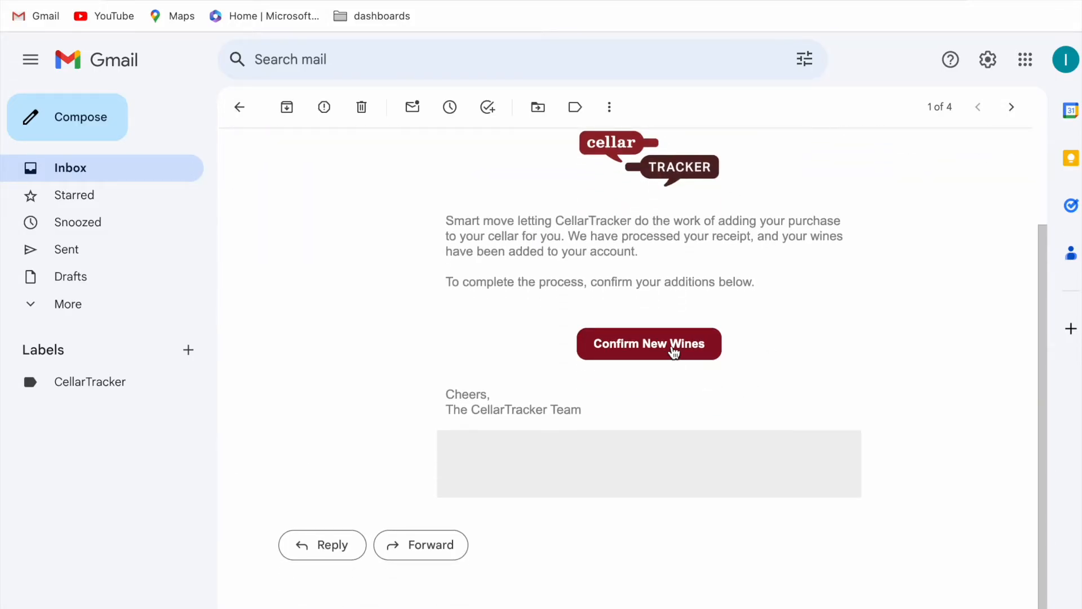
click(649, 344)
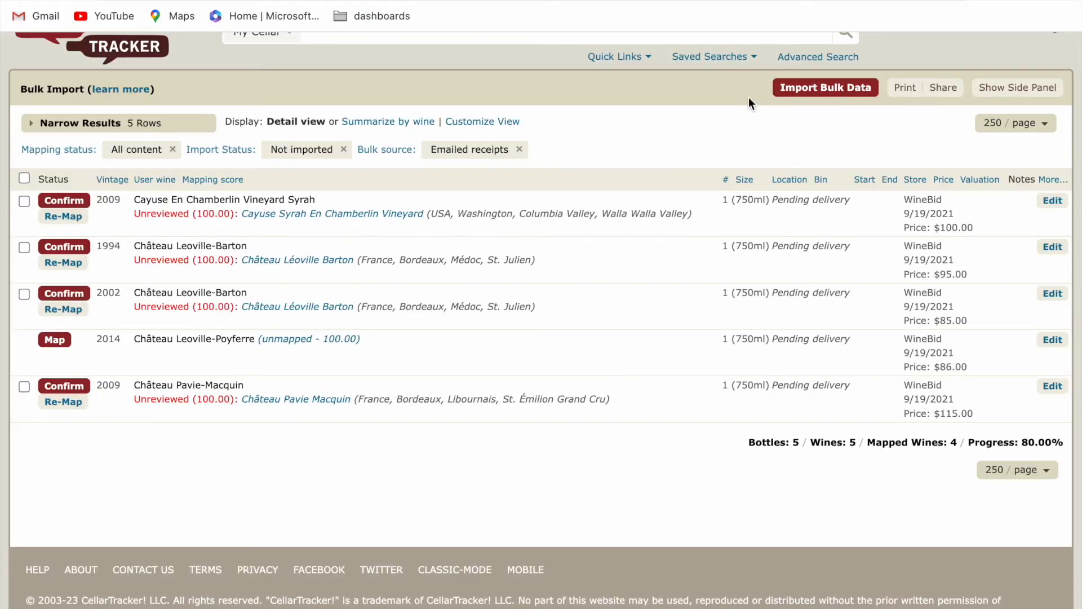
mouse_move(707, 128)
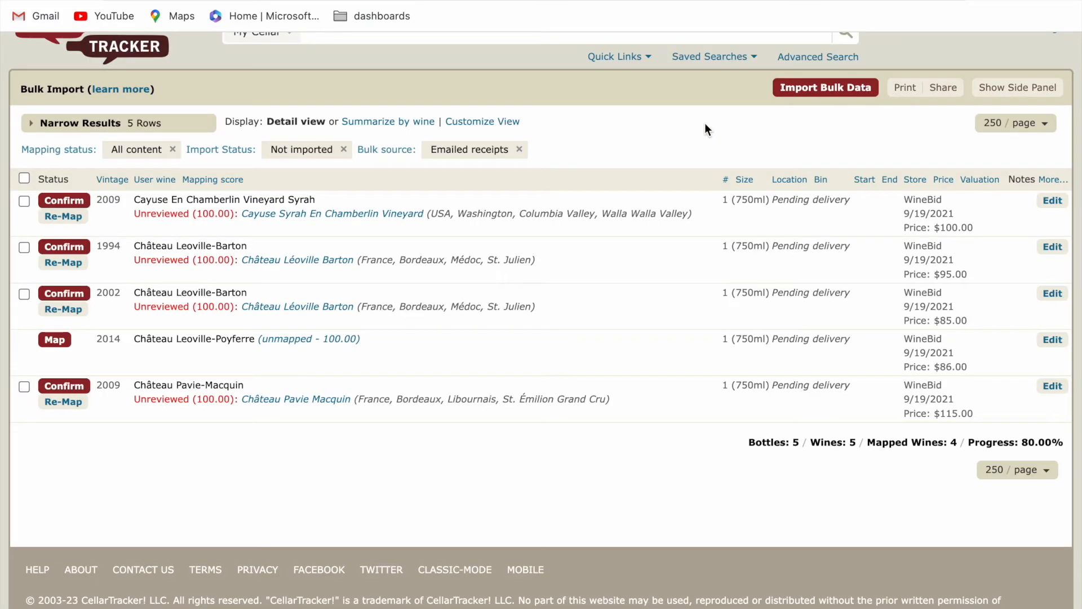
mouse_move(64, 200)
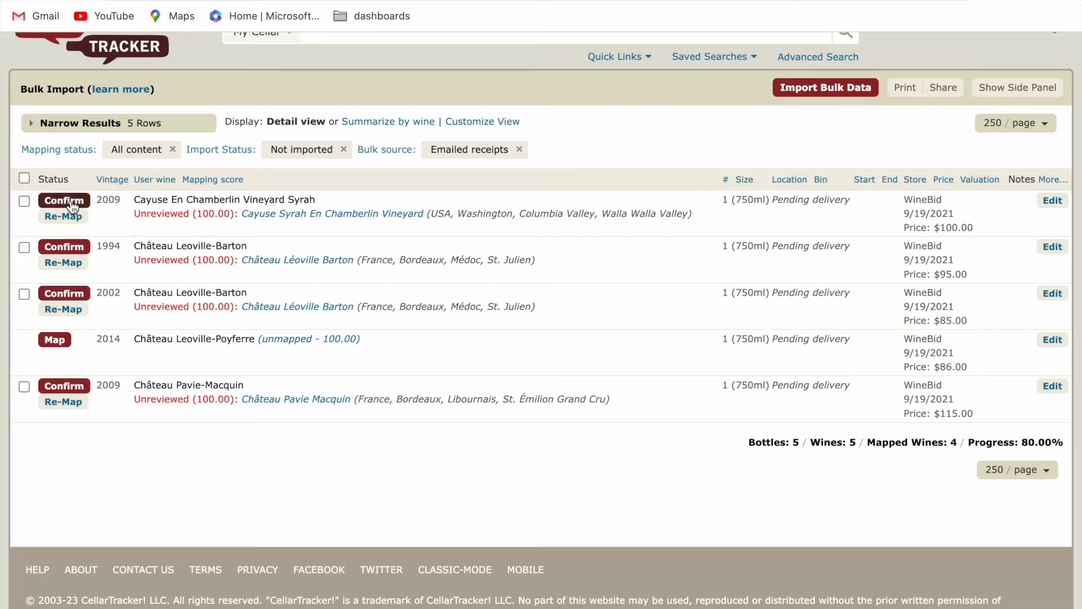
Step: Confirm the suggested matches for the 2009 Cayuse Syrah and the 2009 Pavie-Macquin
click(63, 201)
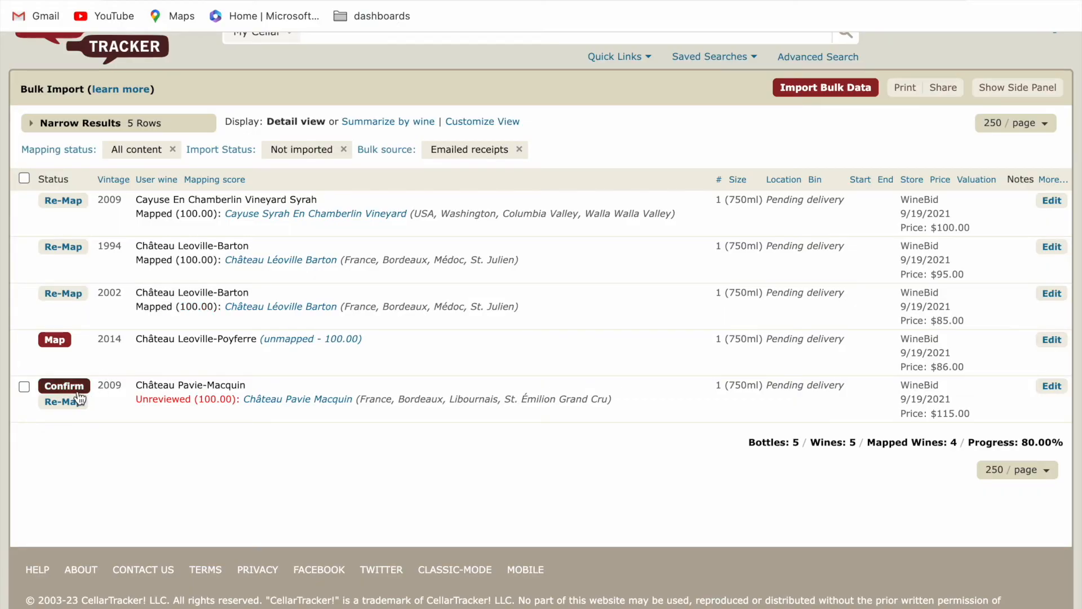
click(64, 386)
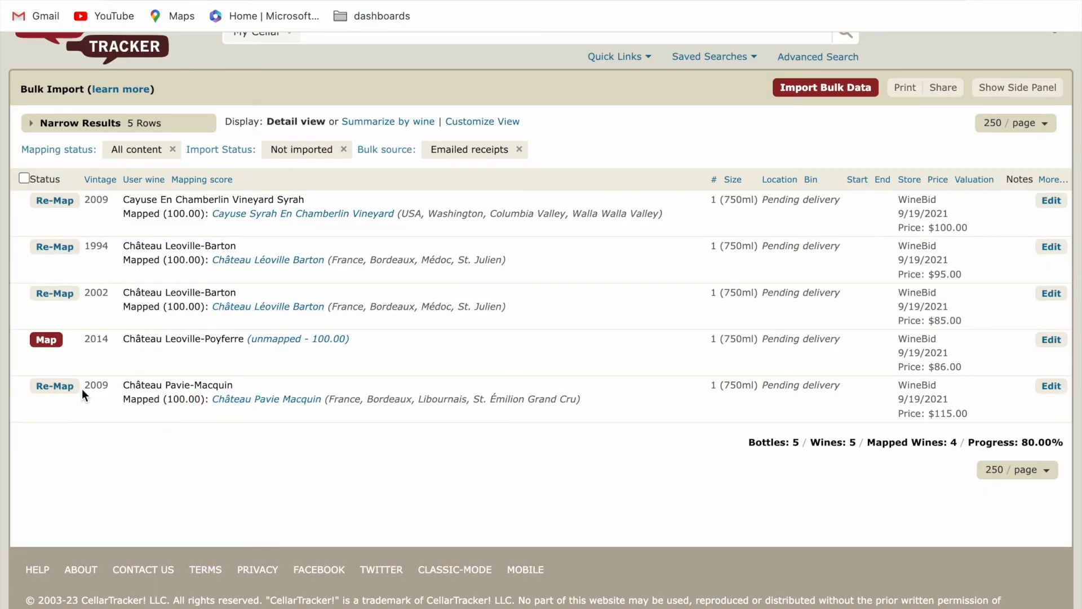
Step: Map the unmapped wine to the 2014 Château Léoville Poyferré from the search suggestions
click(46, 339)
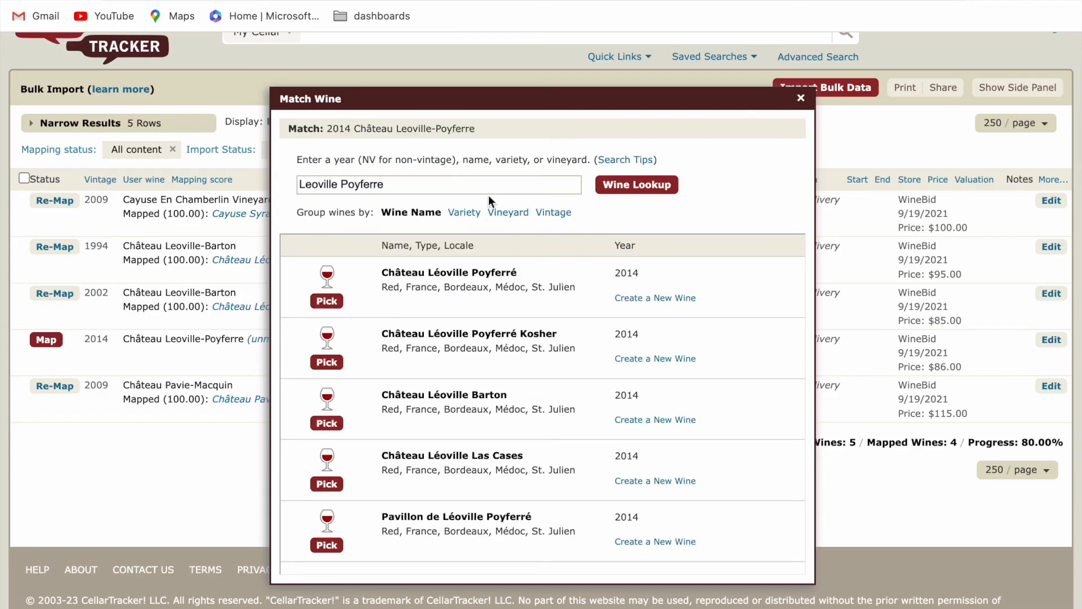
click(437, 184)
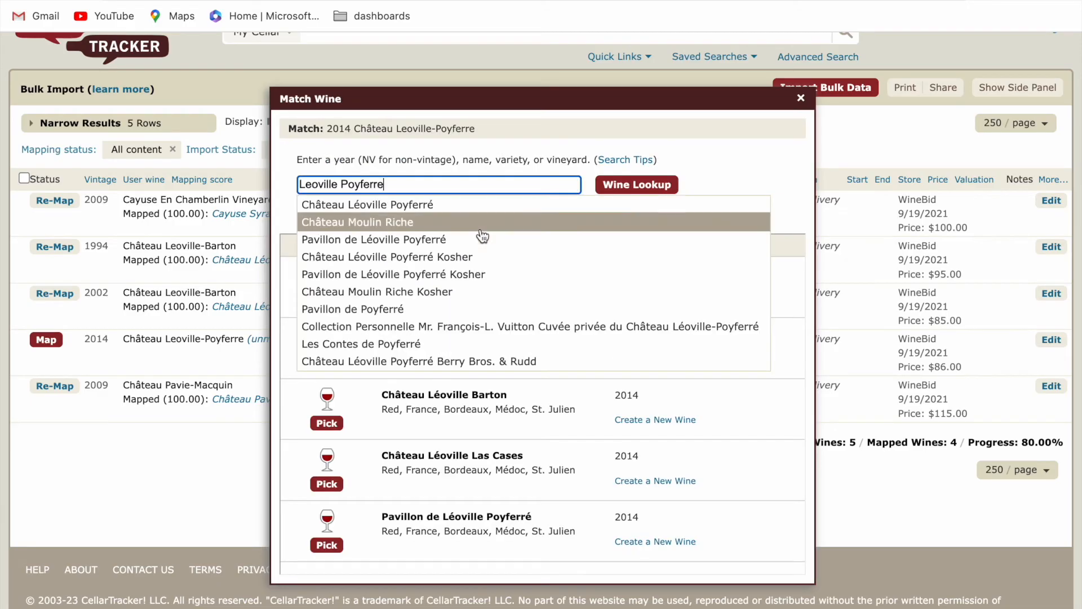
click(367, 204)
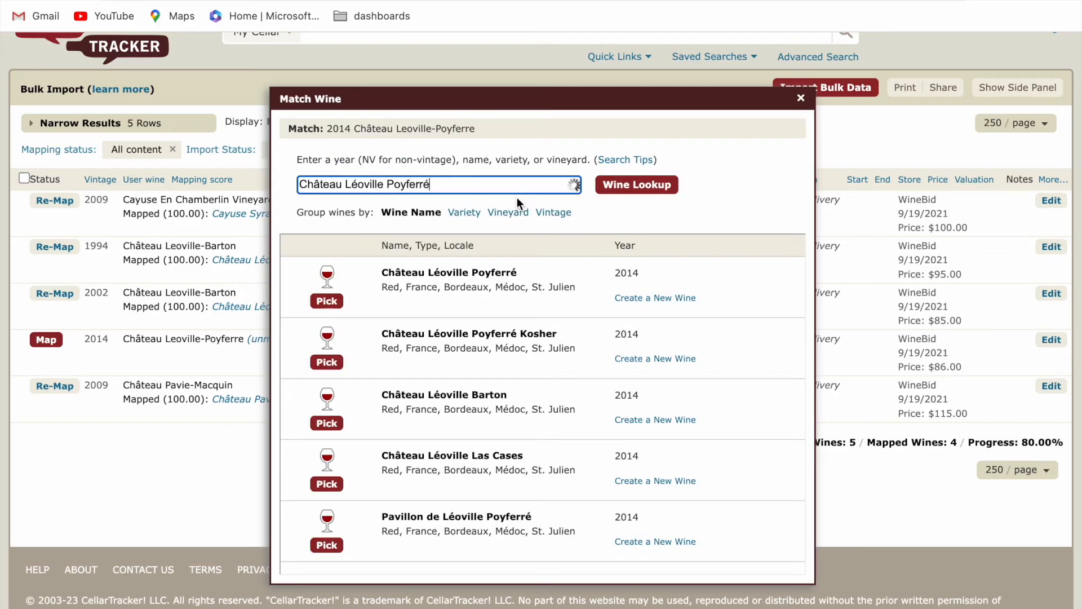
click(326, 300)
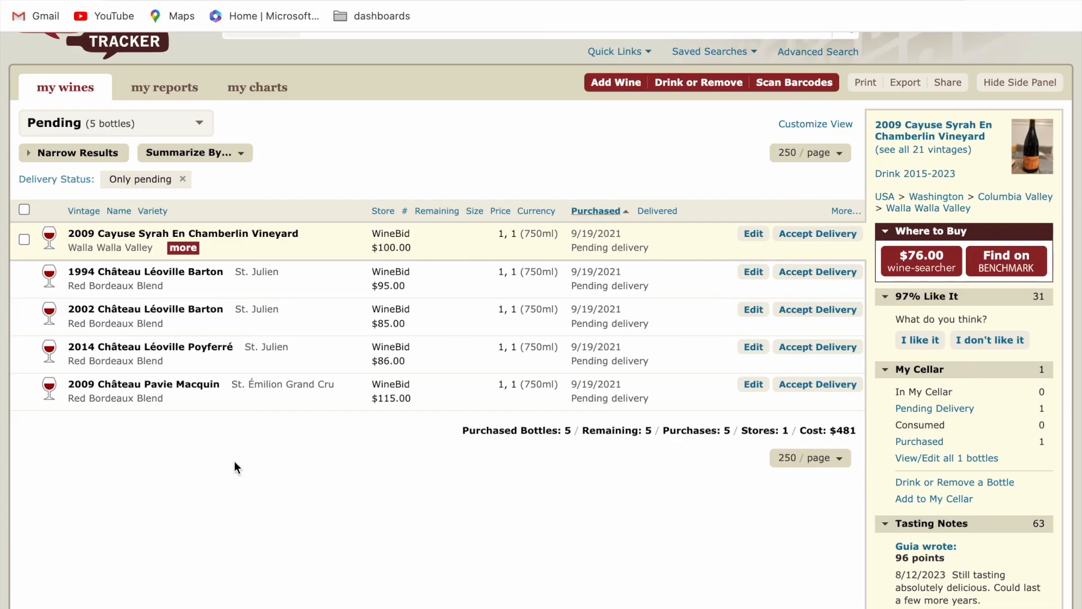
Step: Select all five pending bottles and start Accept Pending Delivery for them
click(24, 210)
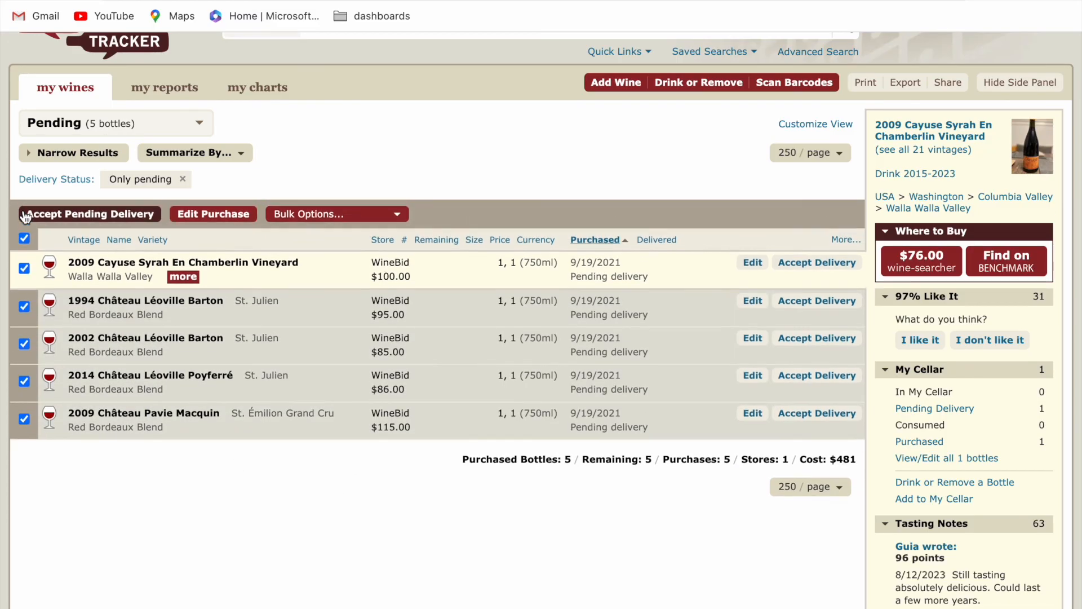
click(89, 215)
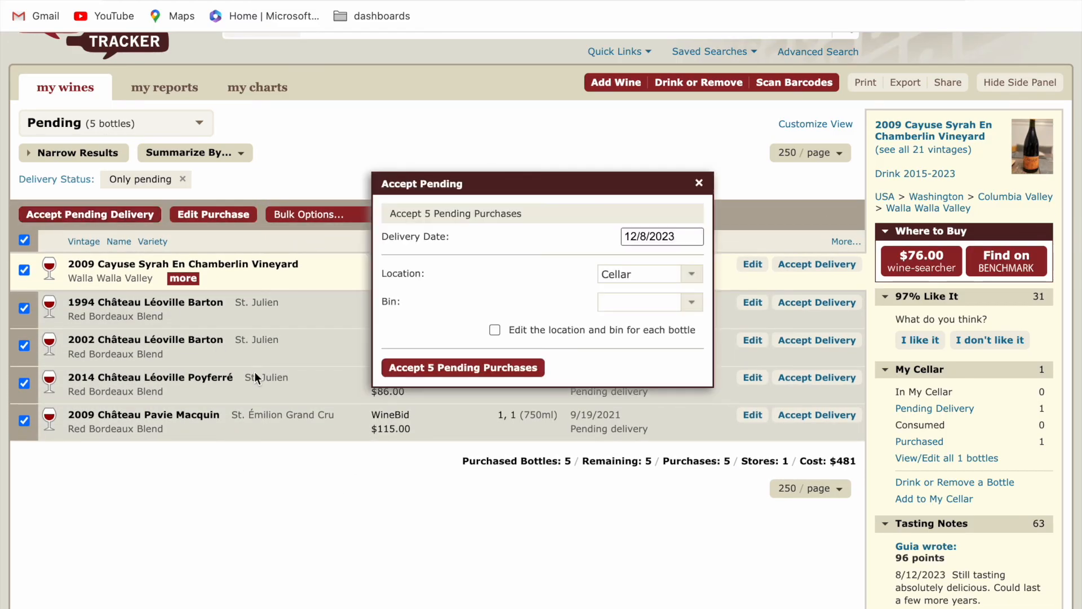